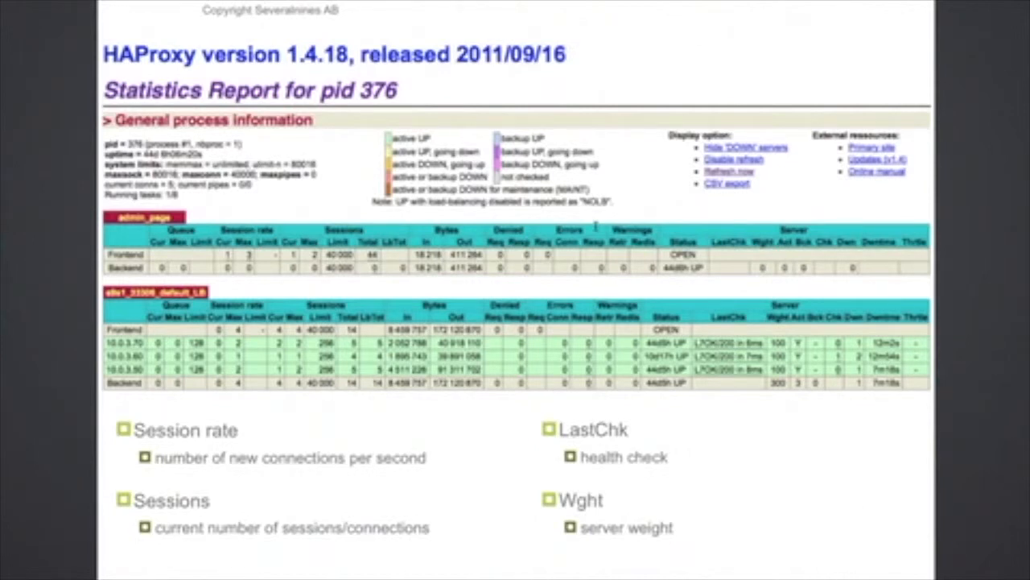
Advance to slide 18, 'ClusterControl HAProxy + Keepalived (cont.)', with the Add Load Balancer dialog.
{"action": "key", "text": "Right"}
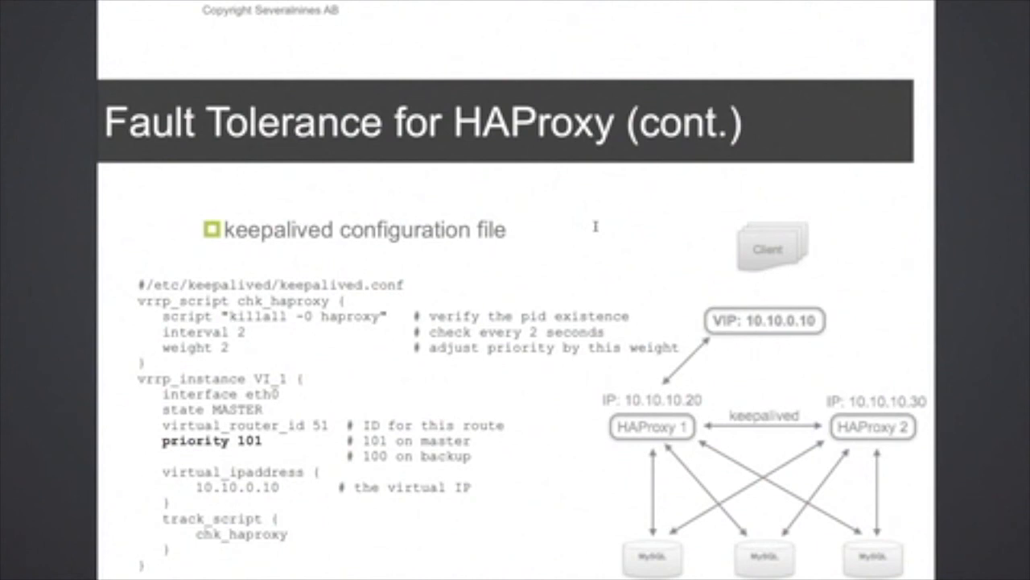
{"action": "key", "text": "right"}
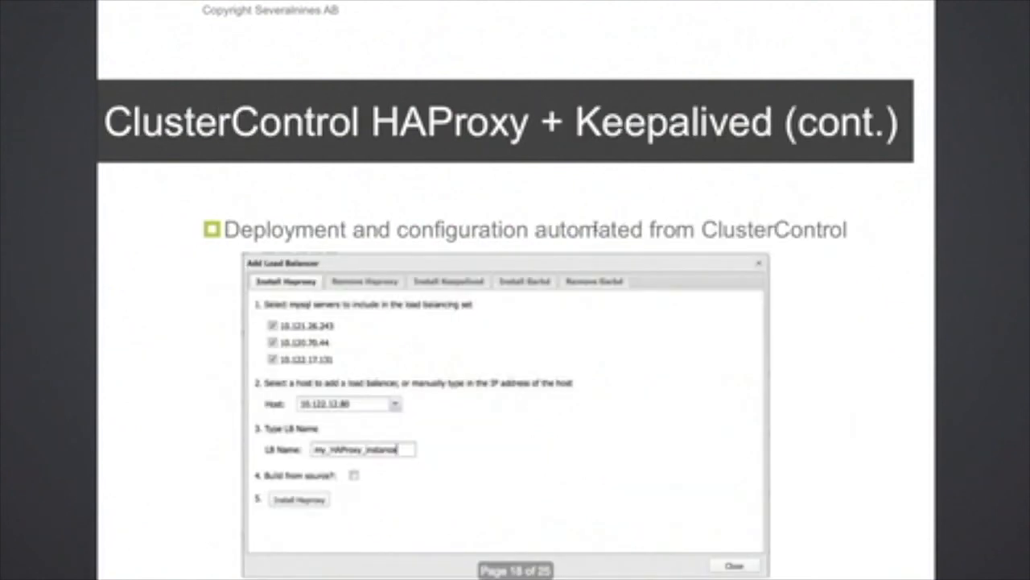